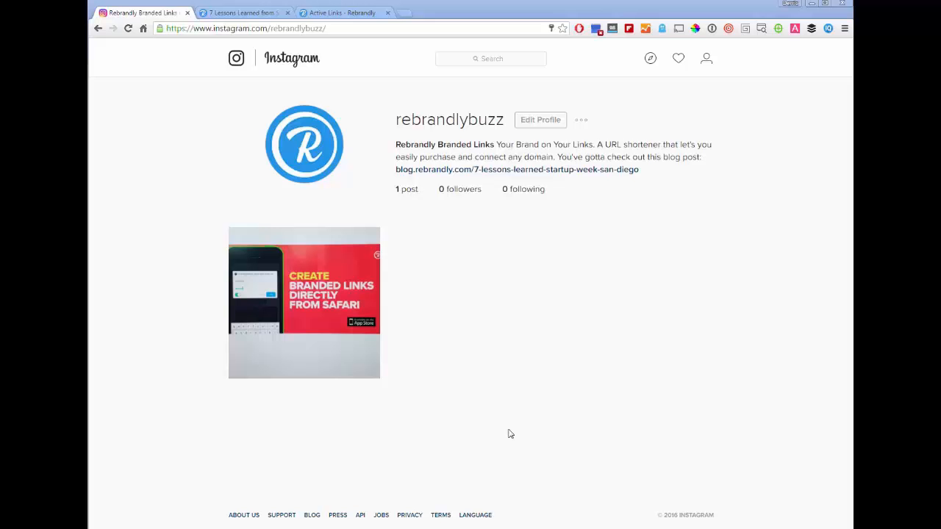
{"action": "mouse_move", "coordinate": [519, 422]}
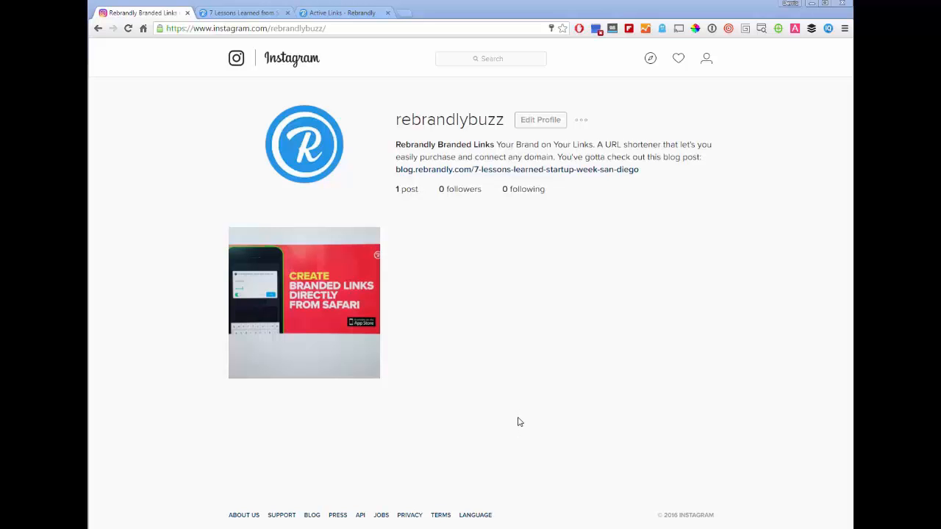
{"action": "mouse_move", "coordinate": [522, 378]}
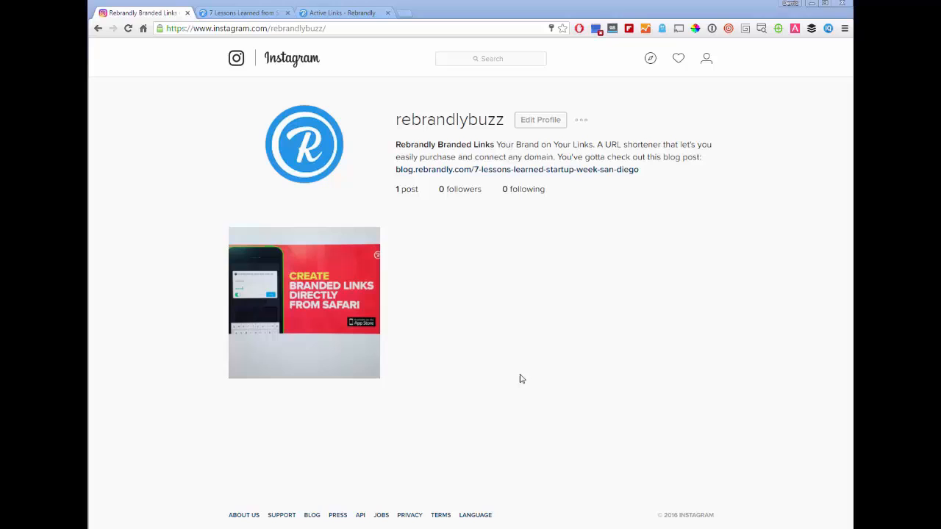
{"action": "mouse_move", "coordinate": [532, 353]}
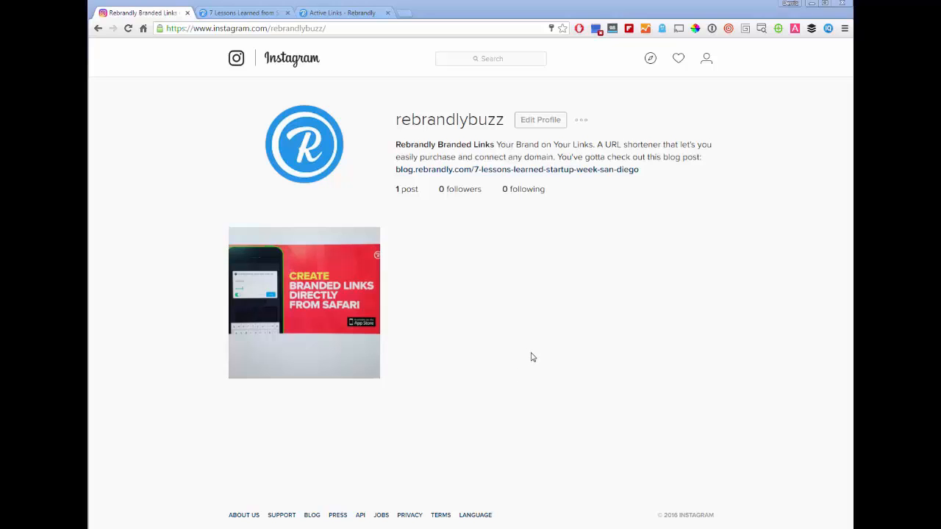
{"action": "mouse_move", "coordinate": [305, 303]}
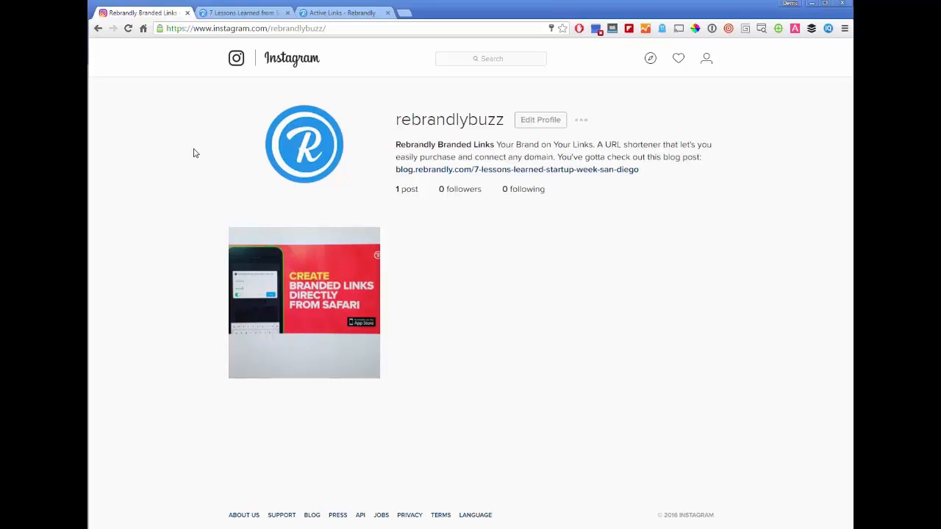
{"action": "mouse_move", "coordinate": [389, 131]}
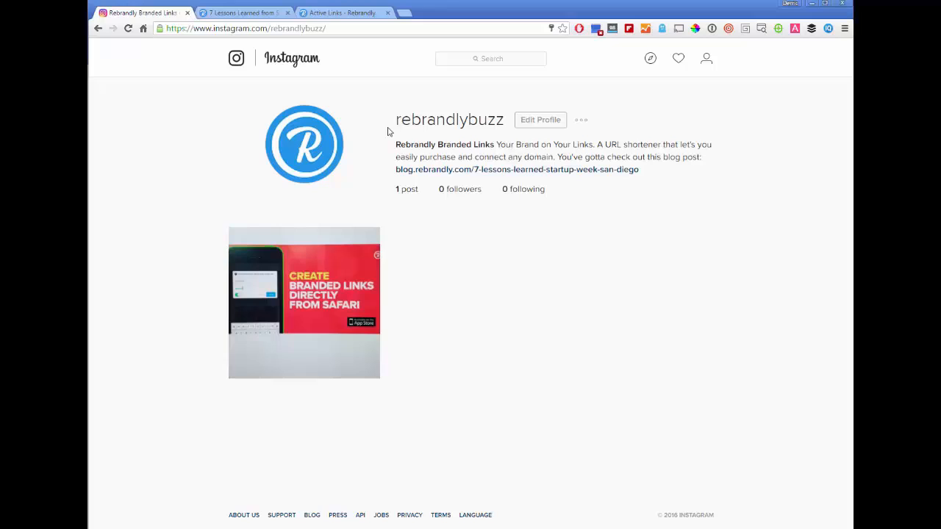
{"action": "mouse_move", "coordinate": [227, 110]}
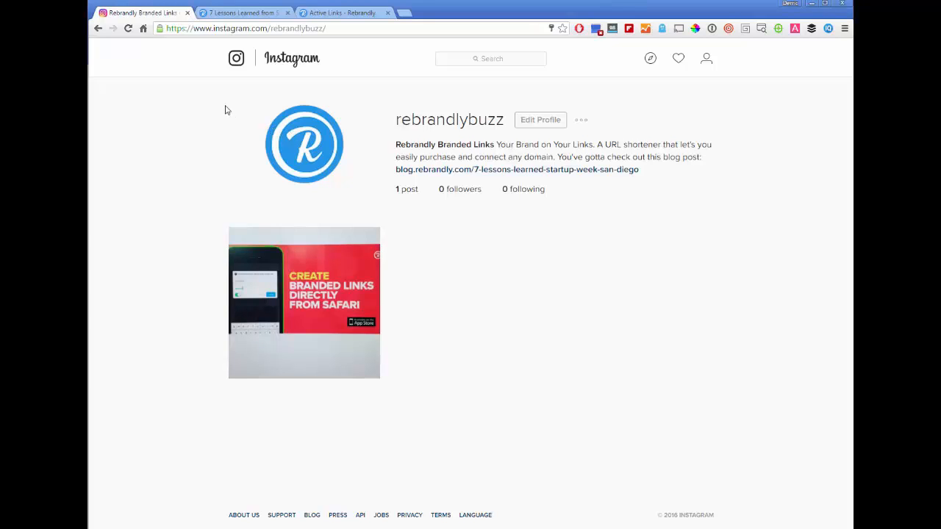
{"action": "mouse_move", "coordinate": [607, 94]}
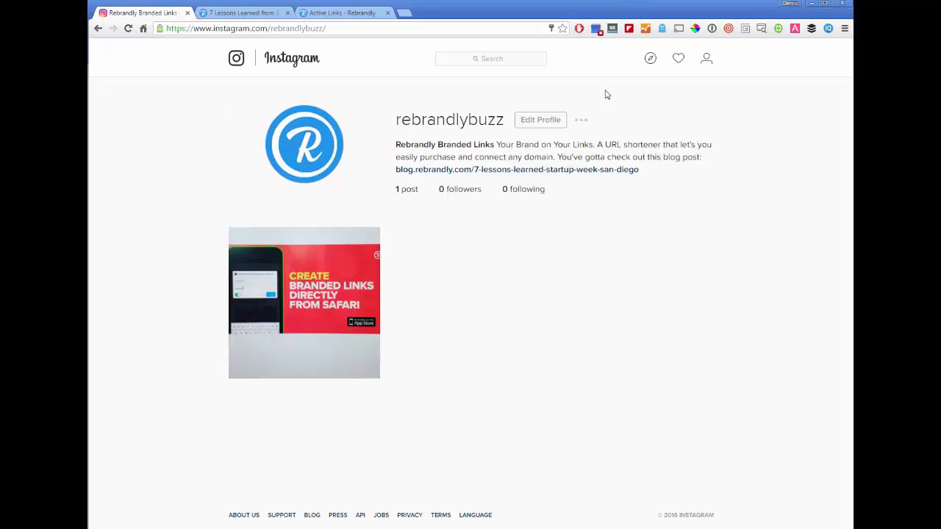
Step: Select Instagram's website URL in Edit Profile, then select the Startup Week blog post's address
{"action": "left_click", "coordinate": [540, 120]}
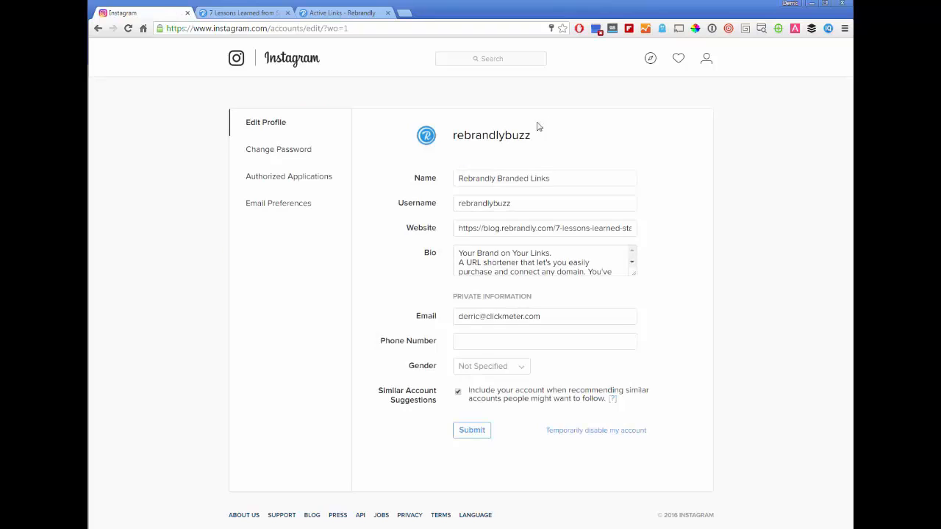
{"action": "triple_click", "coordinate": [544, 227]}
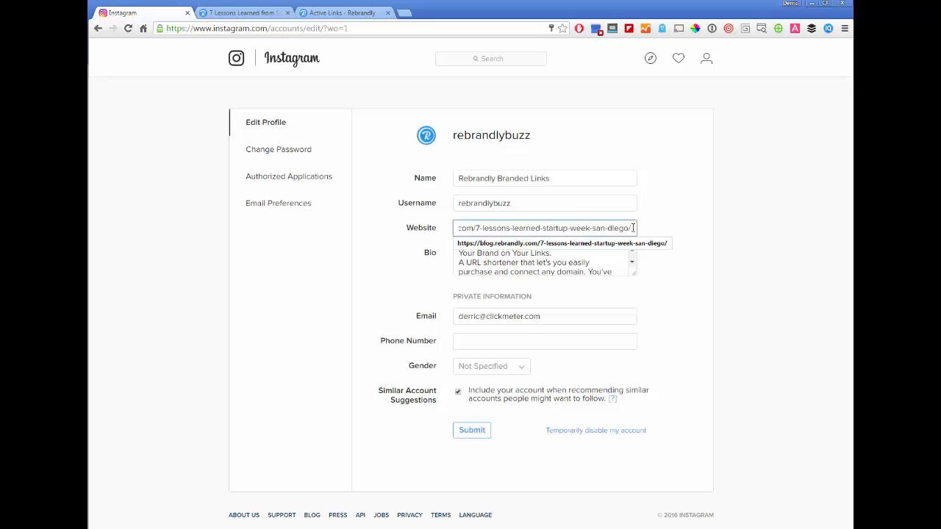
{"action": "triple_click", "coordinate": [543, 228]}
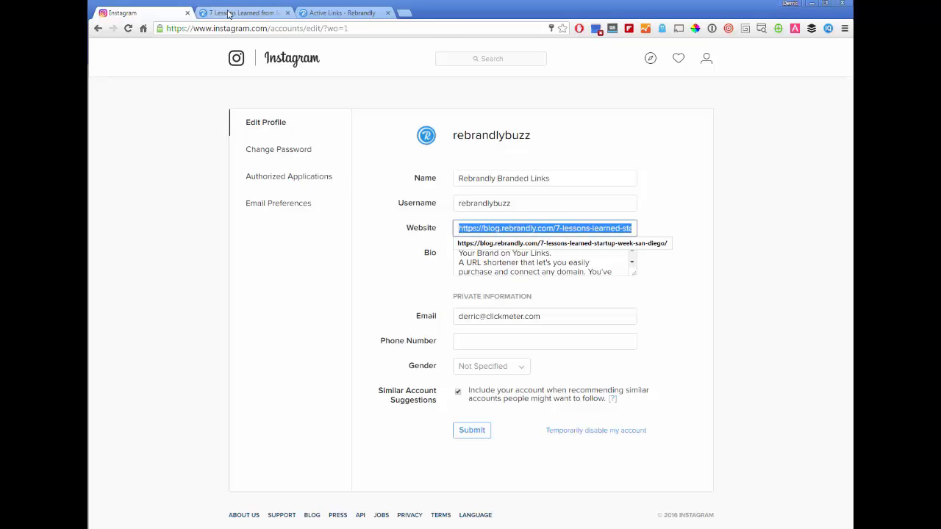
{"action": "left_click", "coordinate": [242, 12]}
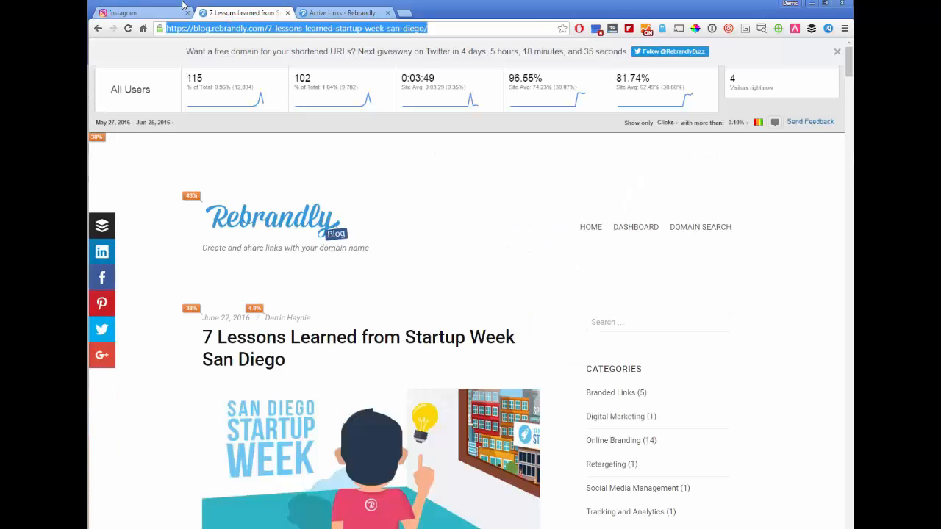
{"action": "left_click", "coordinate": [132, 13]}
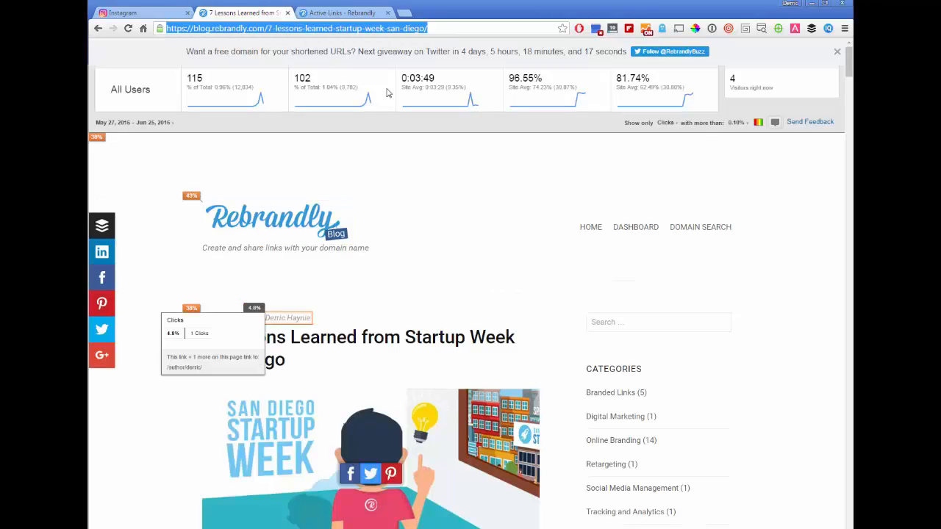
Step: Create rebrand.ly/Check-Out-Our-Latest-Blog-Post pointing to blog.rebrandly.com/7-lessons-learned-startup-week-san-diego
{"action": "left_click", "coordinate": [343, 12]}
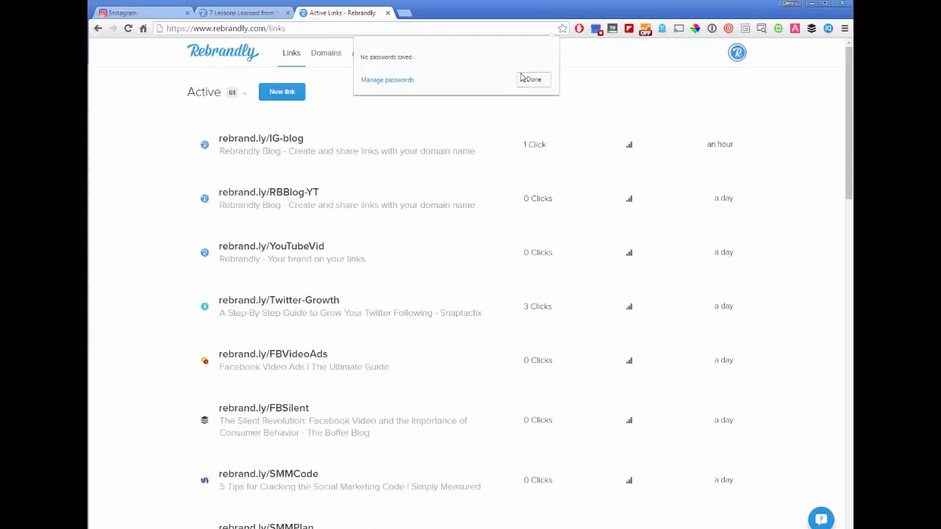
{"action": "left_click", "coordinate": [282, 91]}
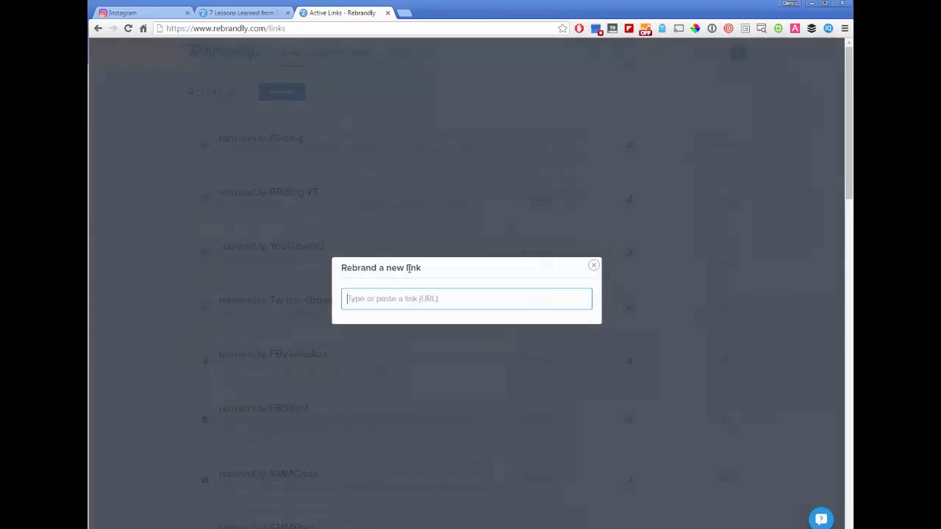
{"action": "type", "text": "https://blog.rebrandly.com/7-lessons-learned-startup-week-san-diego"}
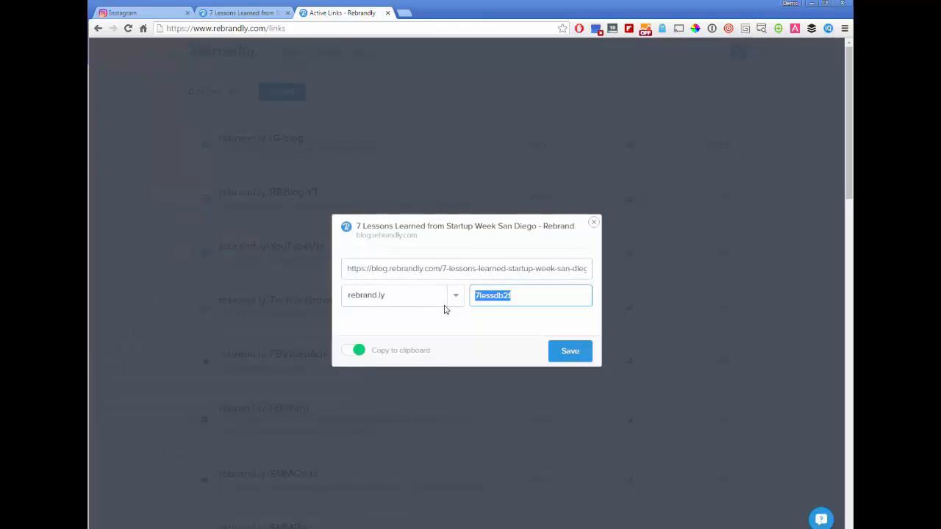
{"action": "type", "text": "/Check"}
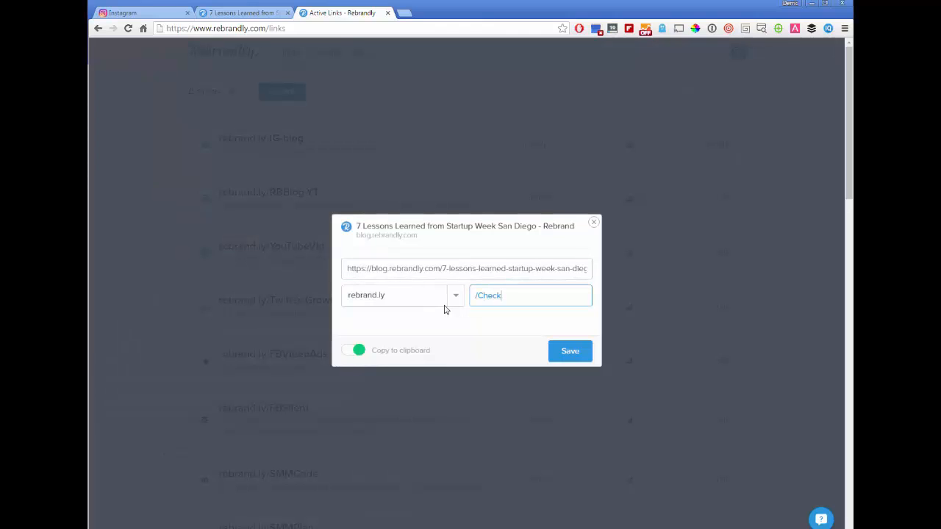
{"action": "type", "text": "-Out-My-Lat"}
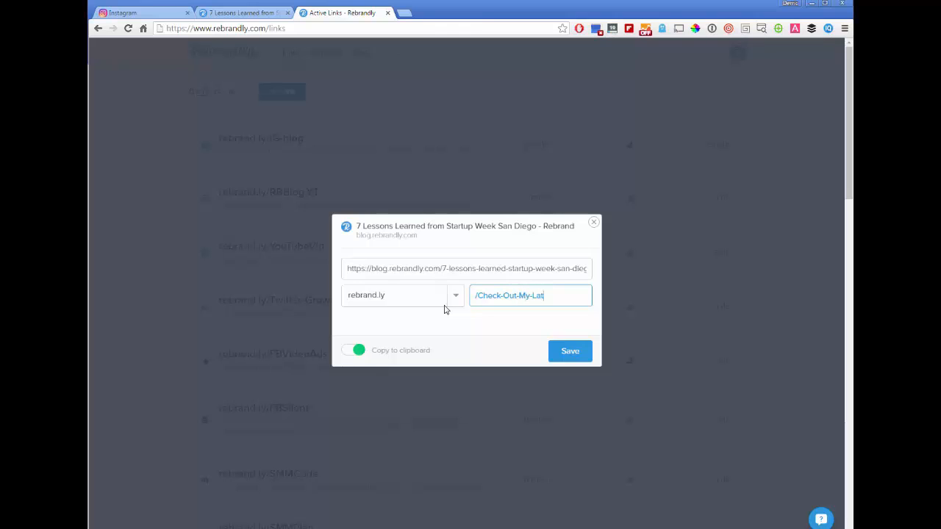
{"action": "type", "text": "est-Post"}
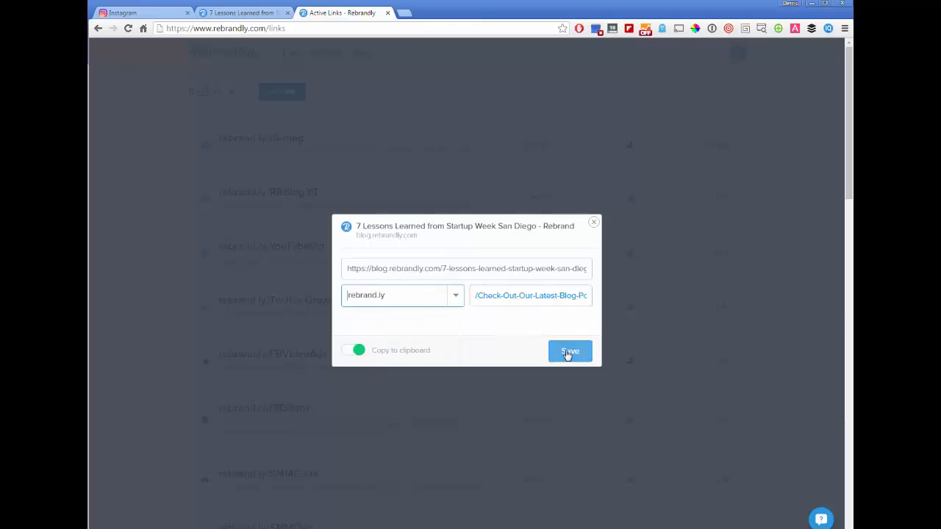
{"action": "left_click", "coordinate": [567, 350]}
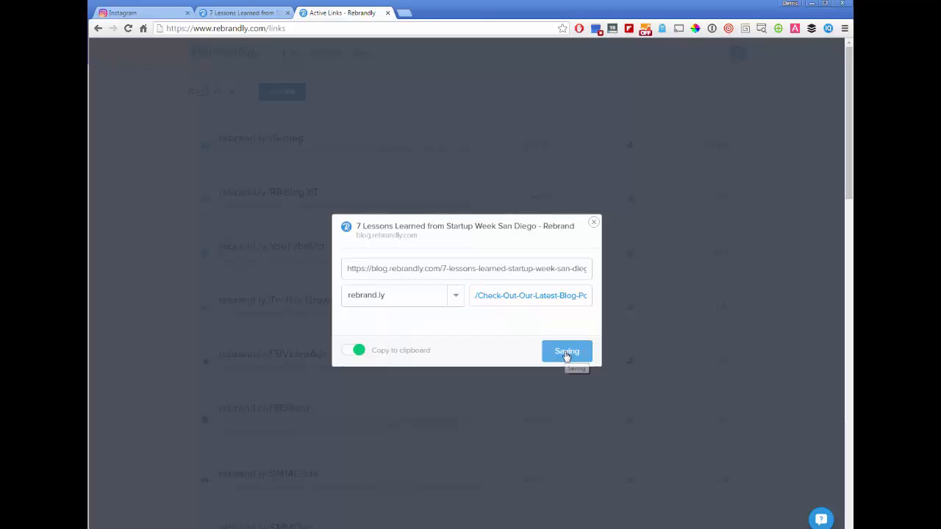
{"action": "left_click", "coordinate": [566, 351]}
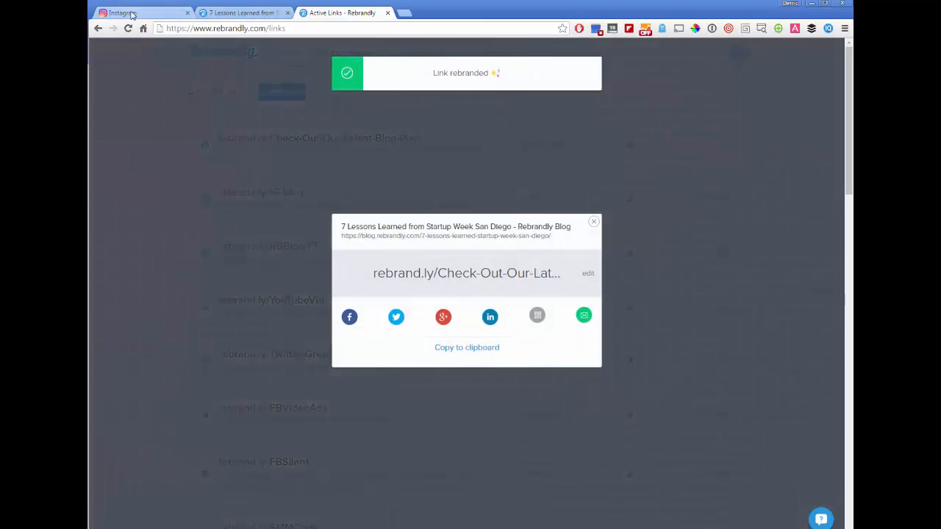
Step: Save the Instagram profile with rebrand.ly/Check-Out-Our-Latest-Blog-Post as its website
{"action": "left_click", "coordinate": [122, 12]}
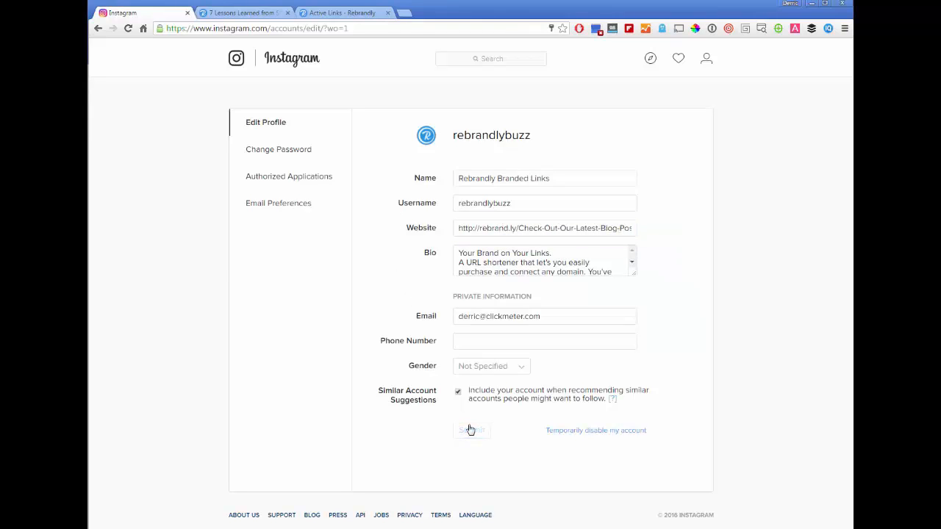
{"action": "left_click", "coordinate": [425, 134]}
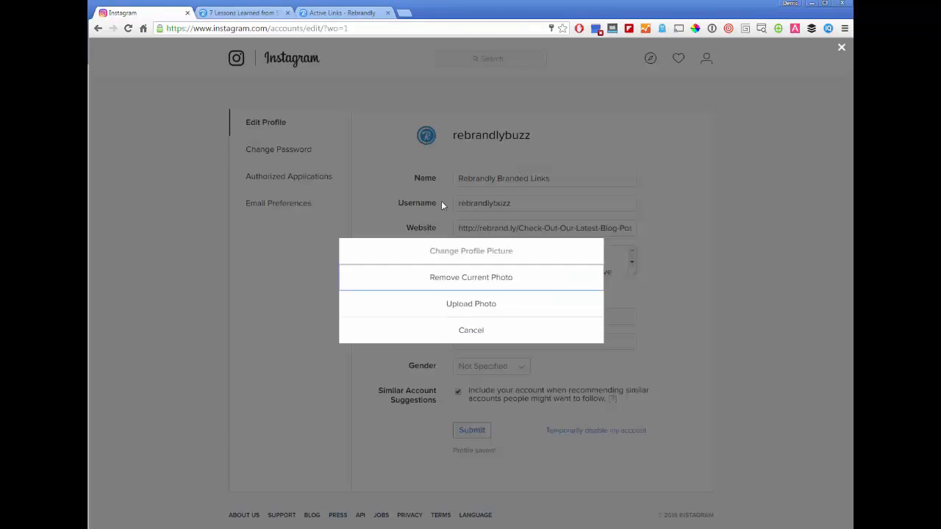
{"action": "left_click", "coordinate": [470, 330]}
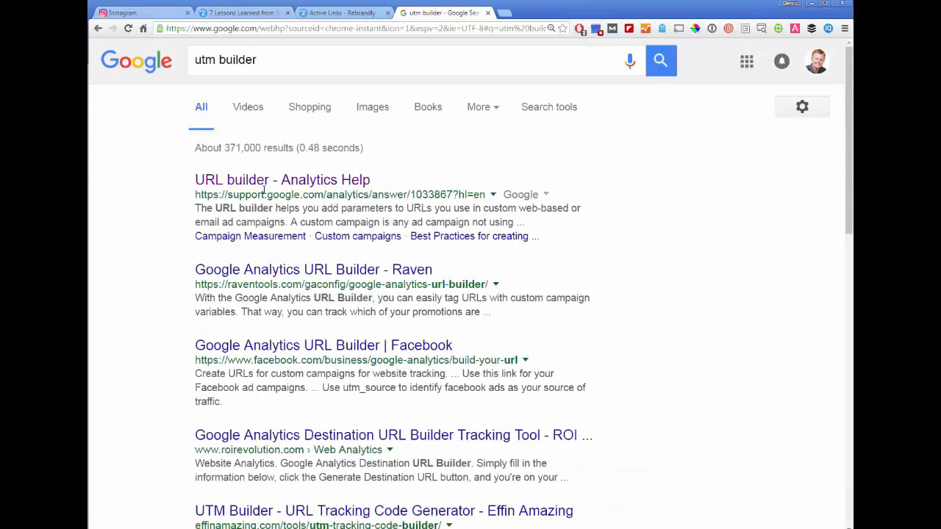
Step: Build a campaign URL for the blog post: source instagram, medium bio, campaign social-media
{"action": "left_click", "coordinate": [281, 180]}
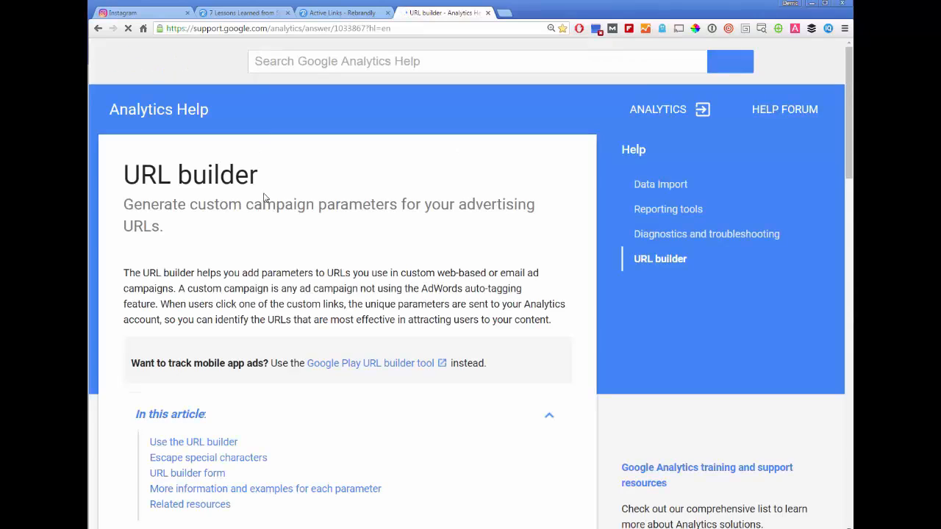
{"action": "scroll", "scroll_direction": "down", "scroll_amount": 3}
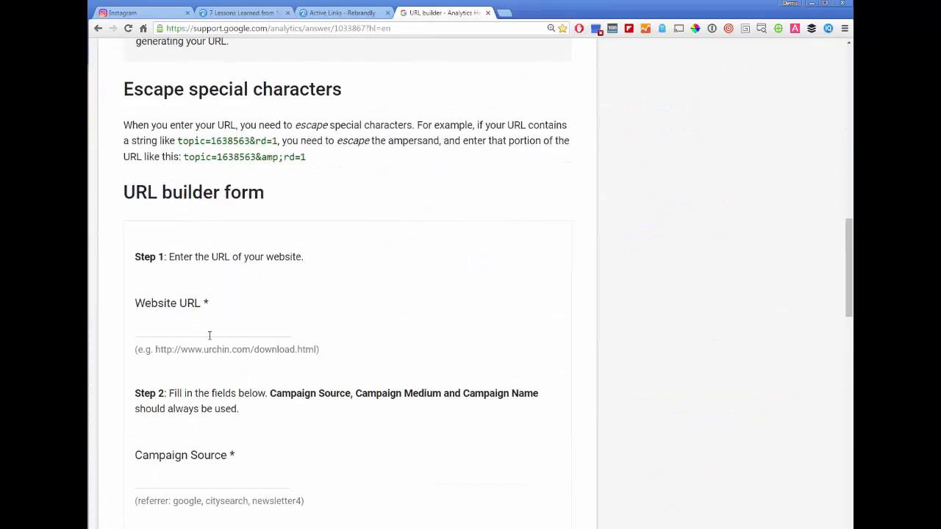
{"action": "left_click", "coordinate": [242, 12]}
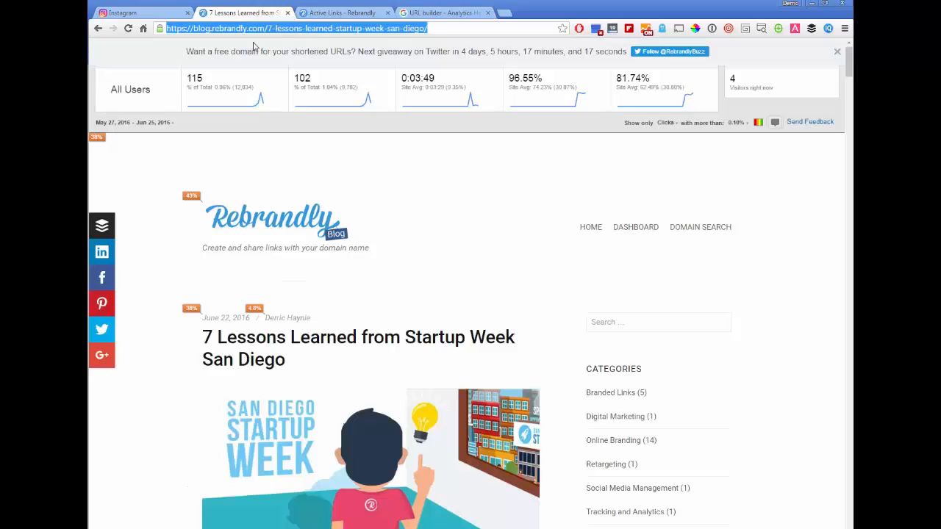
{"action": "left_click", "coordinate": [440, 12]}
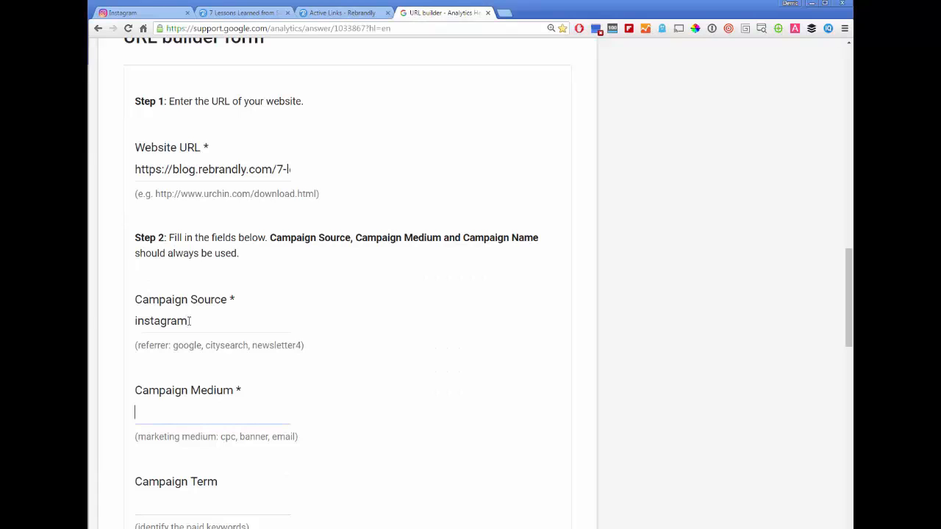
{"action": "type", "text": "bio"}
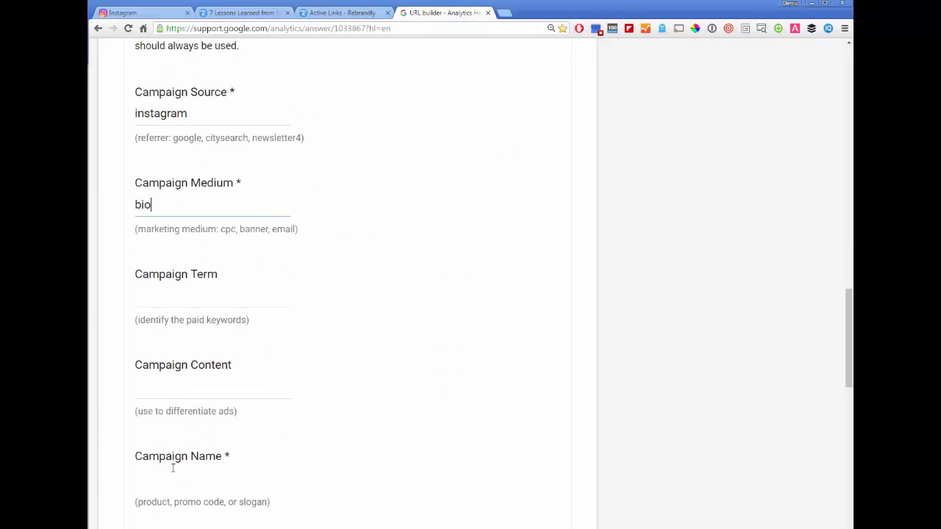
{"action": "type", "text": "social-media"}
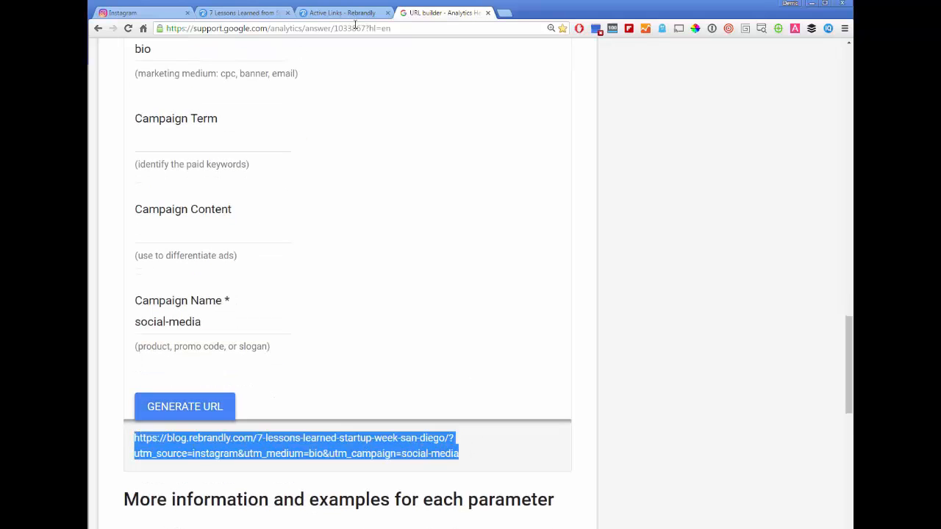
{"action": "left_click", "coordinate": [342, 12]}
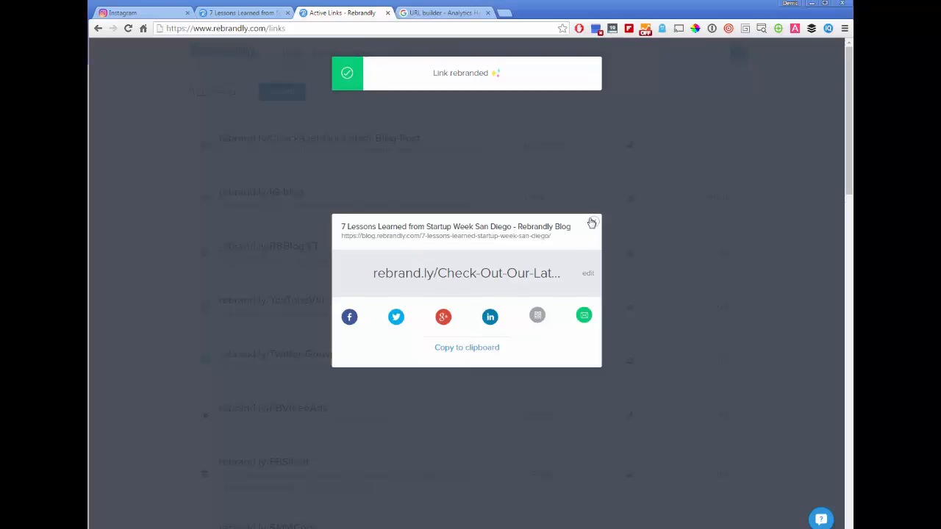
Step: Open and submit the edit form of the Rebrandly link's destination
{"action": "left_click", "coordinate": [587, 272]}
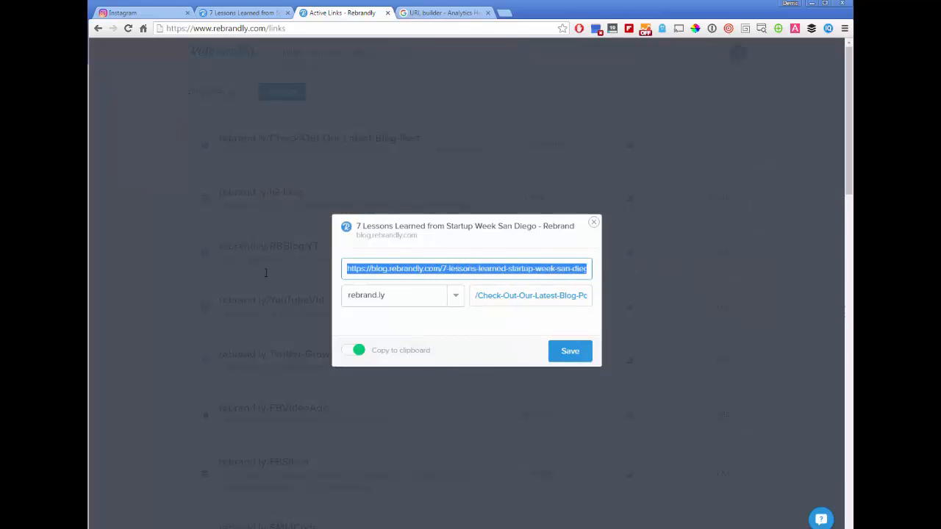
{"action": "left_click", "coordinate": [570, 351]}
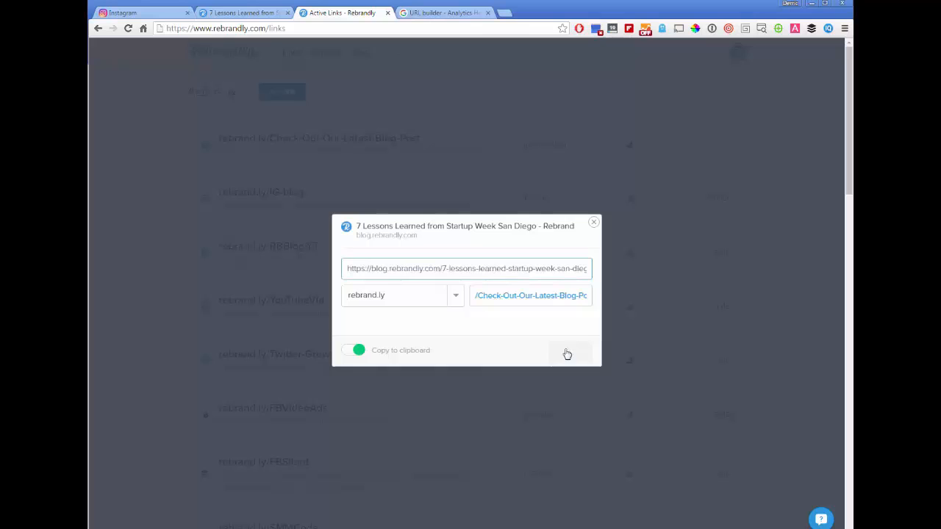
{"action": "left_click", "coordinate": [567, 354]}
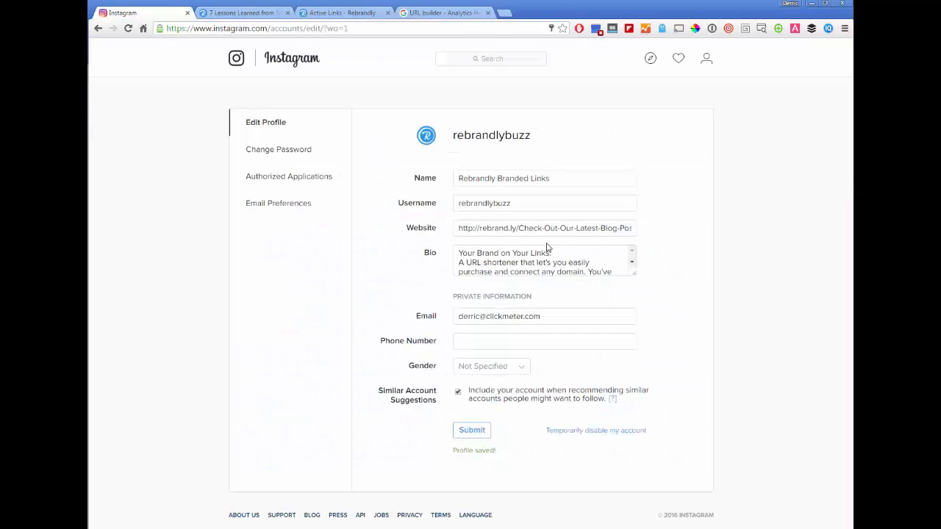
{"action": "mouse_move", "coordinate": [704, 220]}
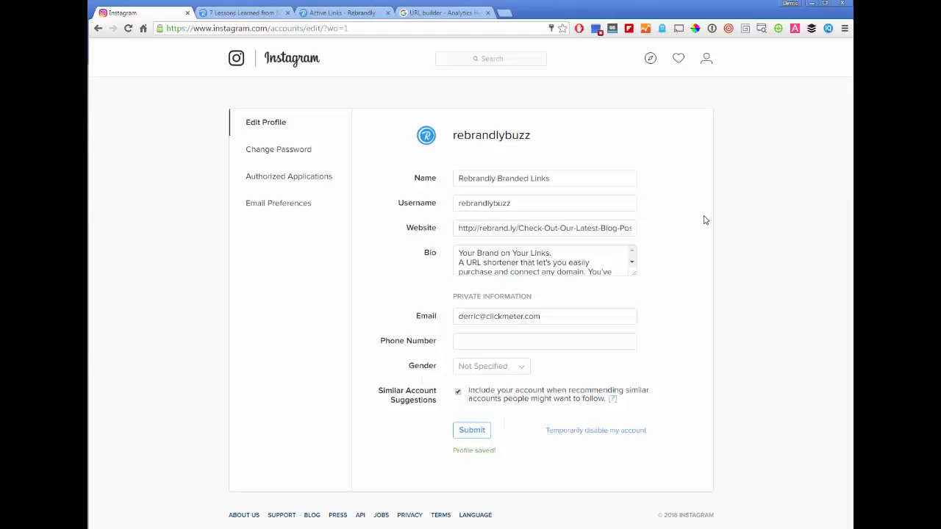
Step: Point rebrand.ly/Check-Out-Our-Latest-Blog-Post to the UTM-tagged URL and view its details page
{"action": "left_click", "coordinate": [243, 13]}
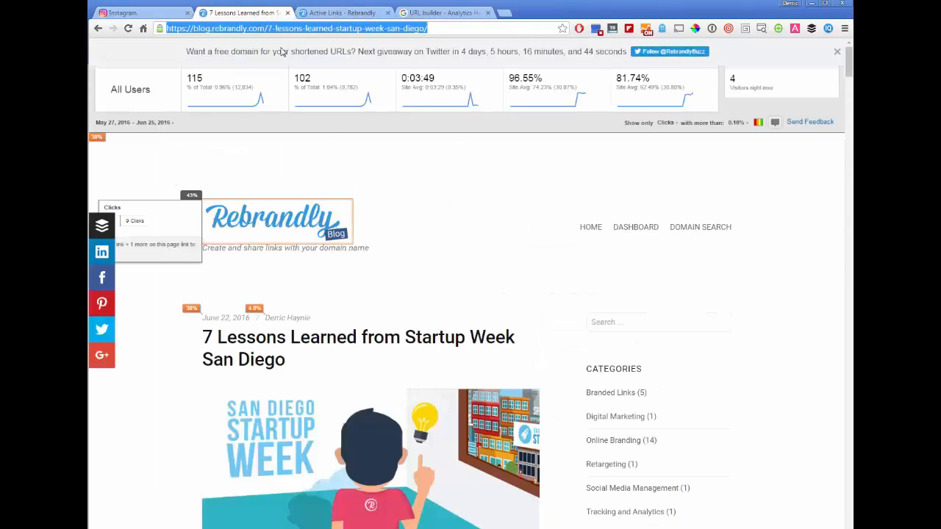
{"action": "mouse_move", "coordinate": [429, 317]}
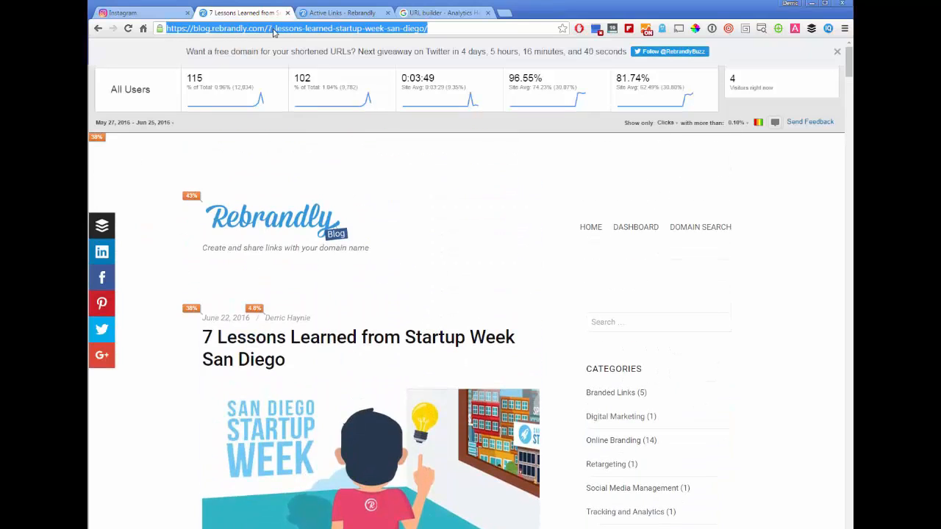
{"action": "left_click", "coordinate": [343, 13]}
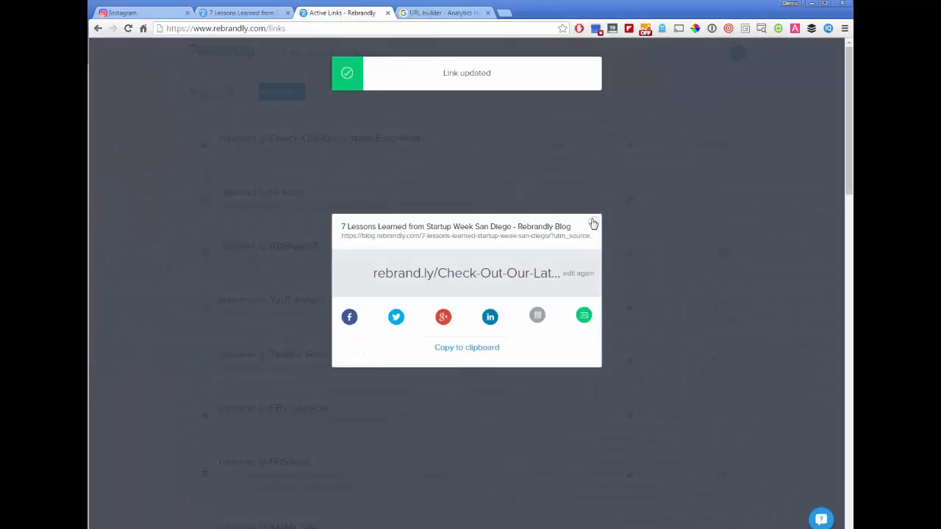
{"action": "left_click", "coordinate": [593, 224]}
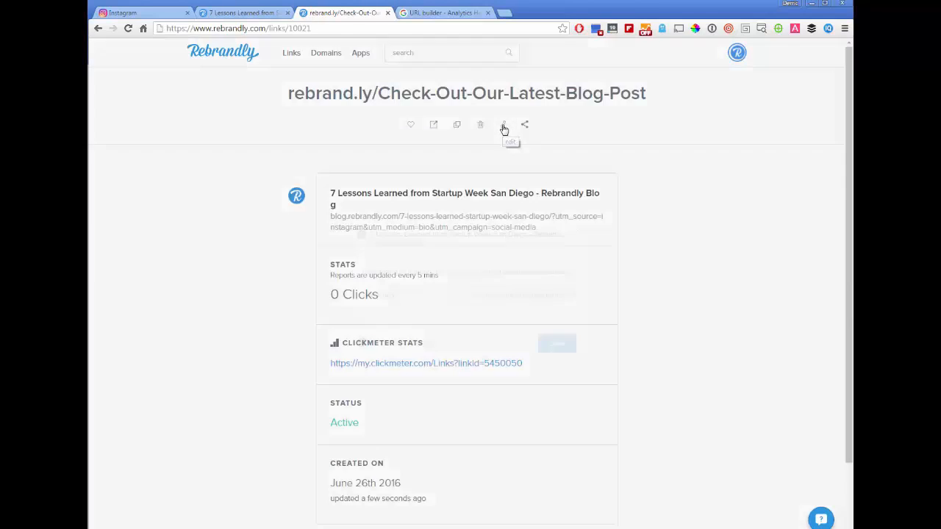
{"action": "left_click", "coordinate": [503, 124]}
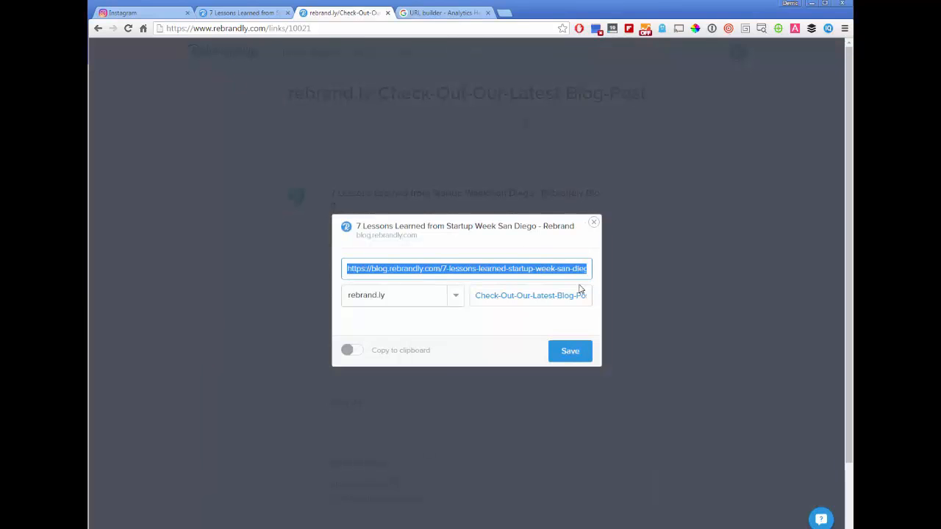
{"action": "left_click", "coordinate": [140, 12]}
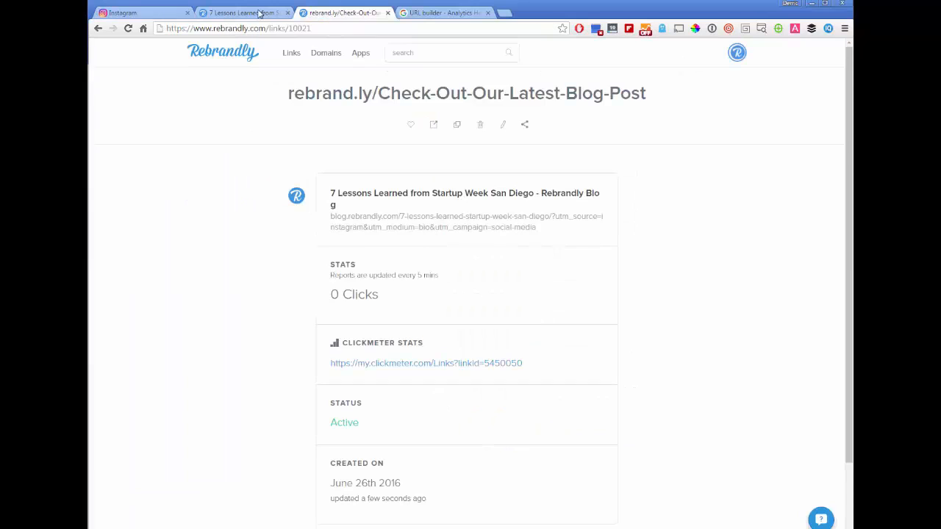
{"action": "mouse_move", "coordinate": [474, 245]}
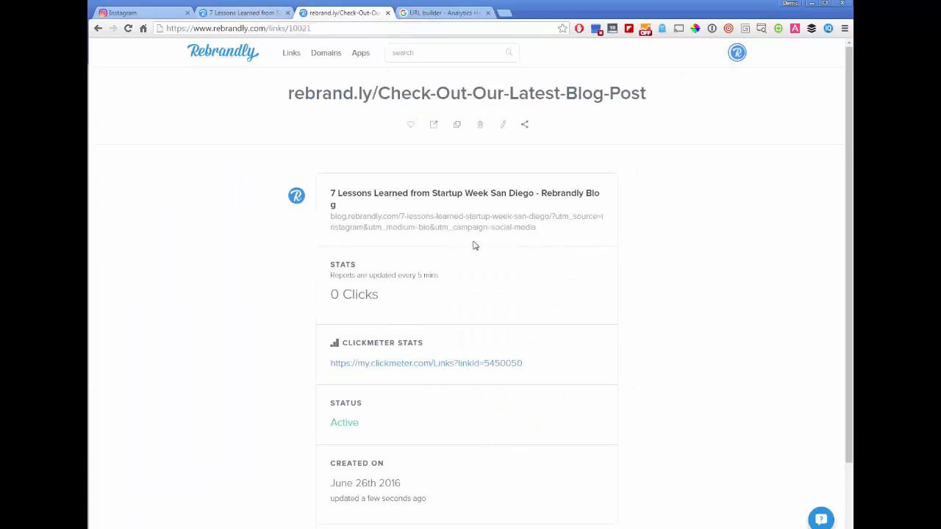
{"action": "double_click", "coordinate": [353, 293]}
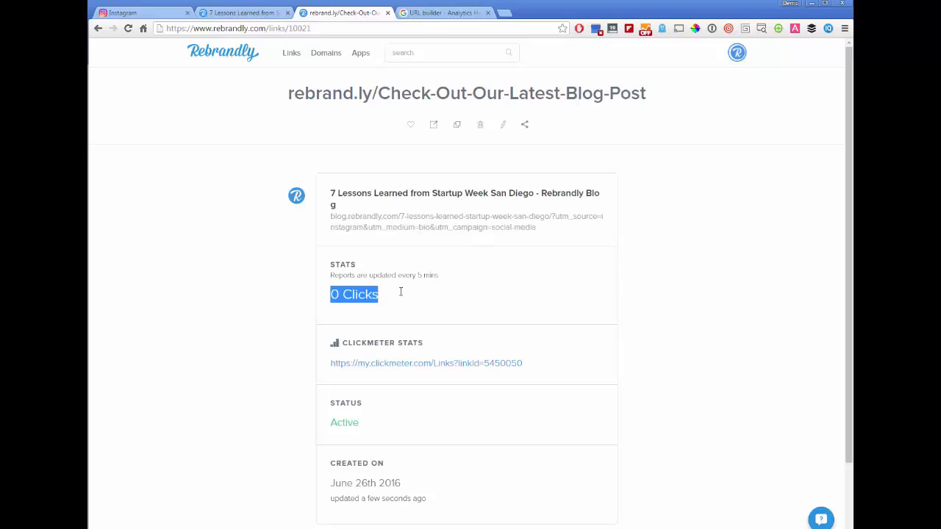
{"action": "mouse_move", "coordinate": [400, 297]}
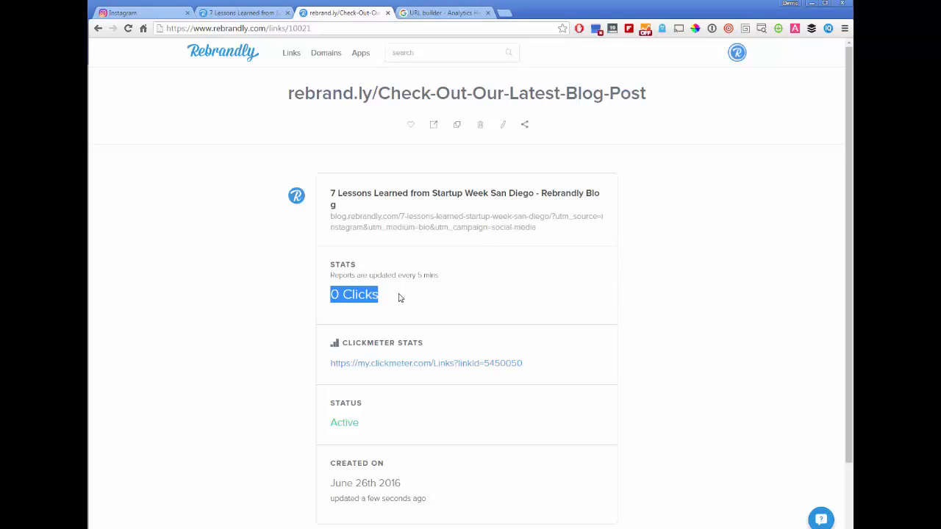
{"action": "mouse_move", "coordinate": [392, 304]}
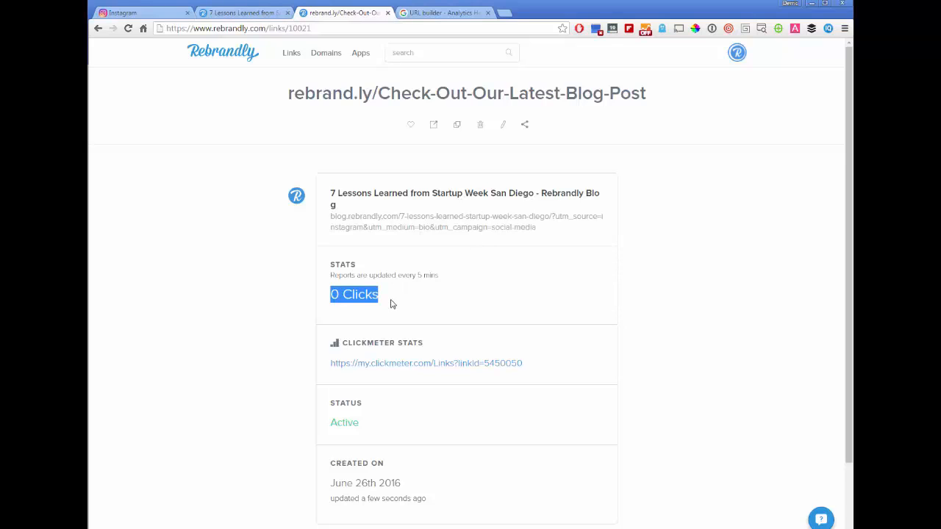
{"action": "left_click", "coordinate": [595, 322]}
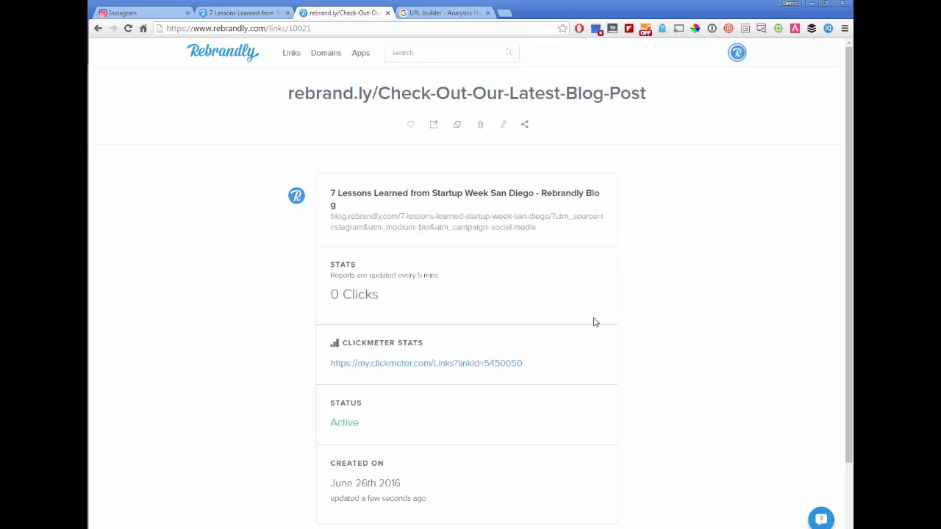